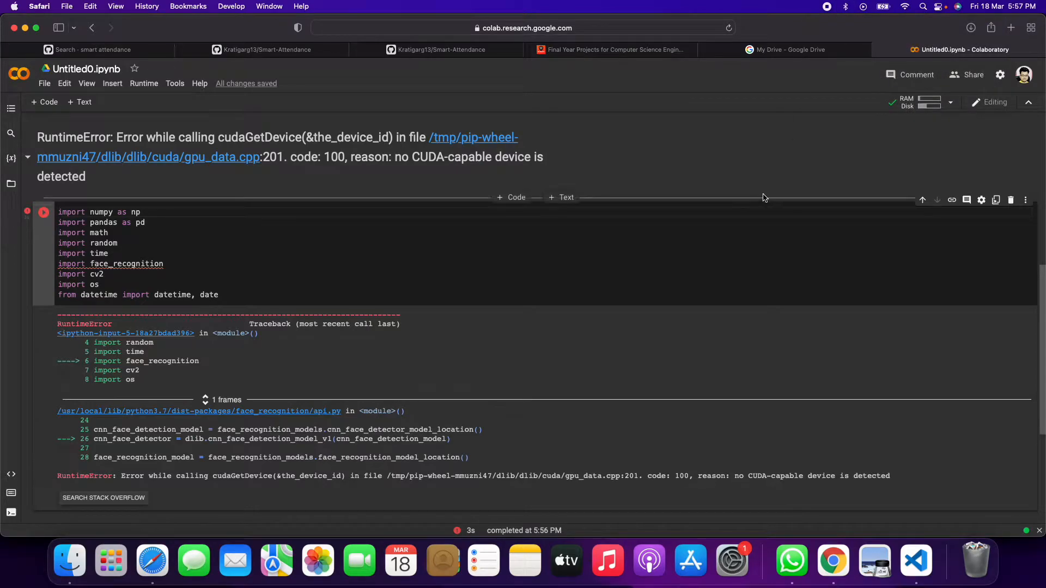
mouse_move(721, 164)
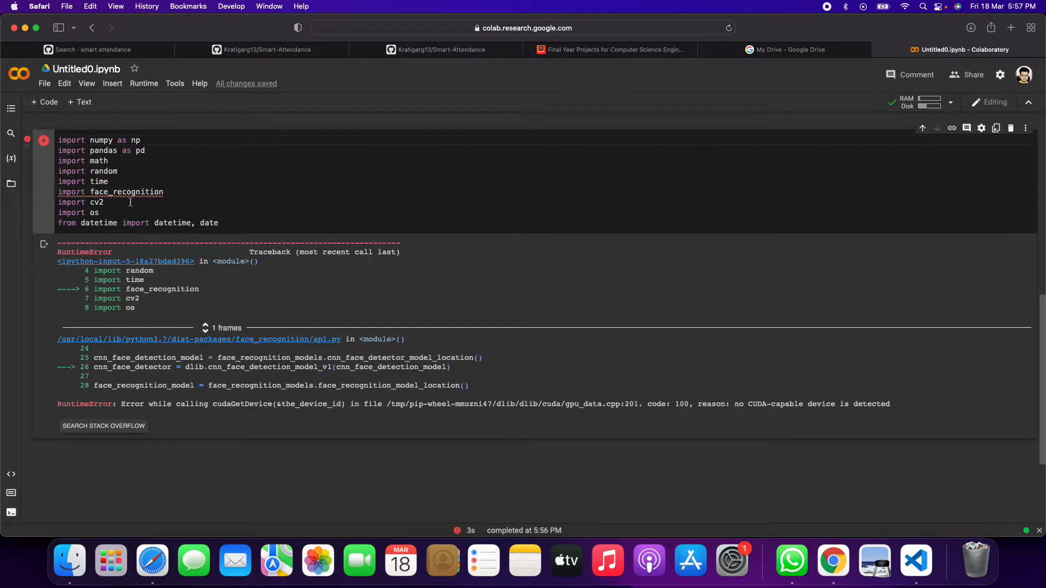
Run a new cell containing only import face_recognition, reproducing the no CUDA-capable device error
double_click(126, 192)
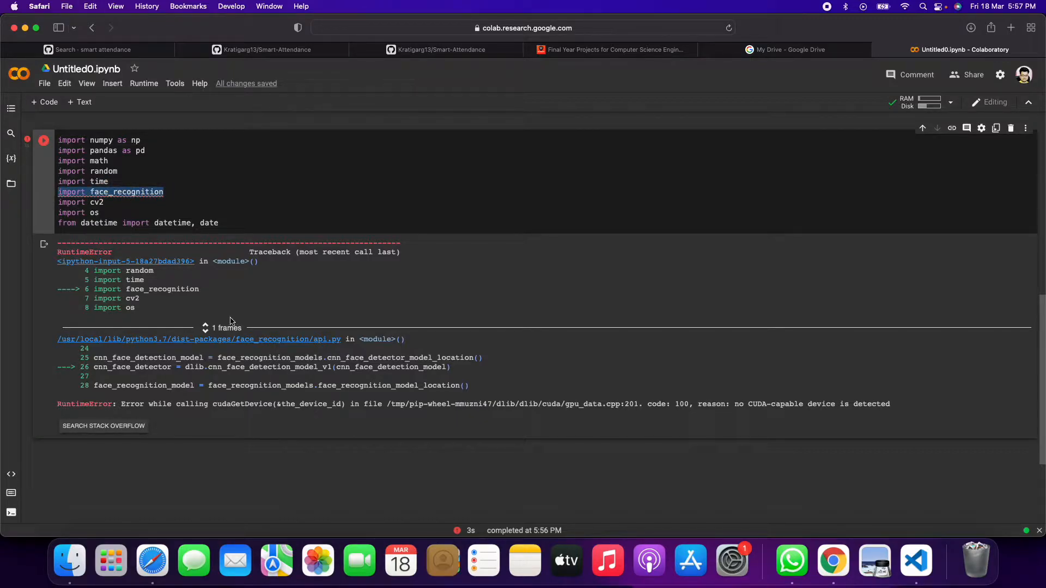
mouse_move(497, 442)
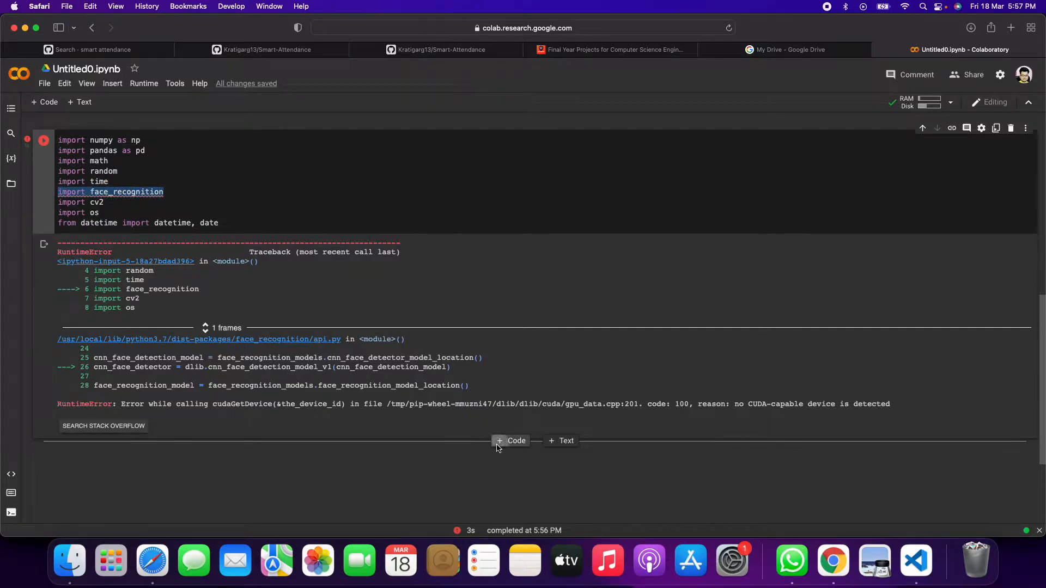
click(510, 440)
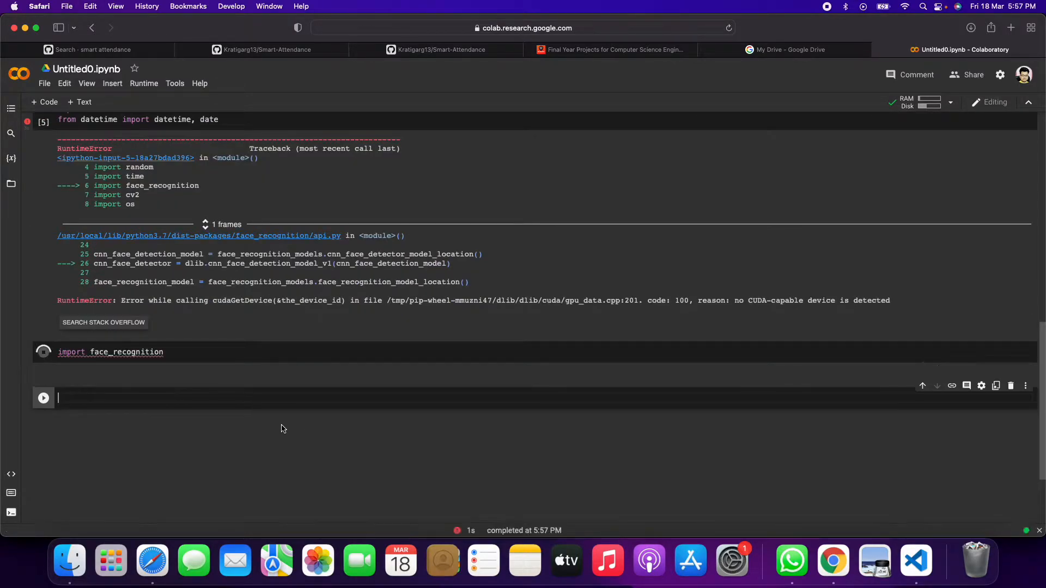
click(42, 203)
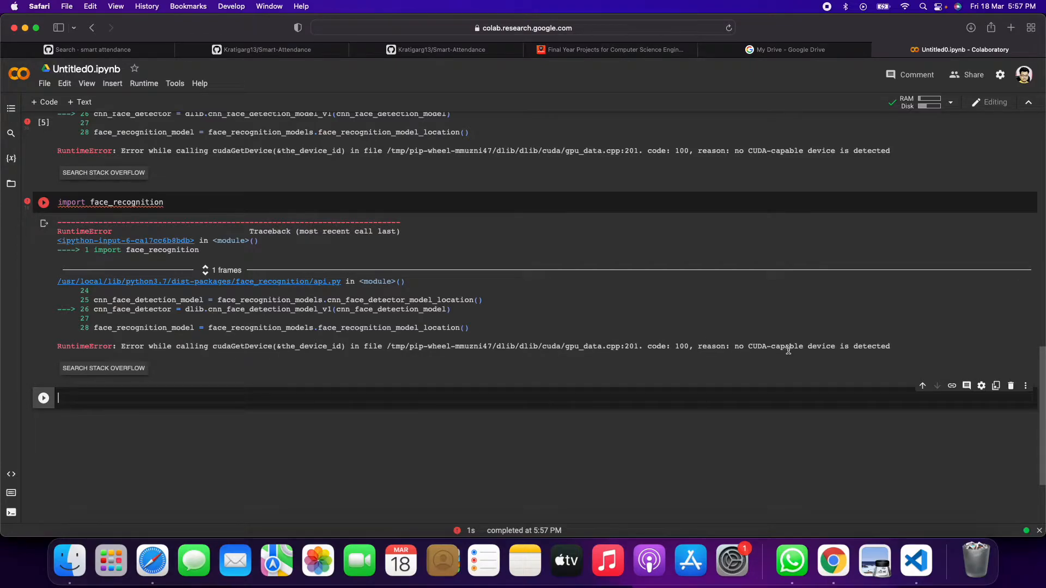
mouse_move(881, 354)
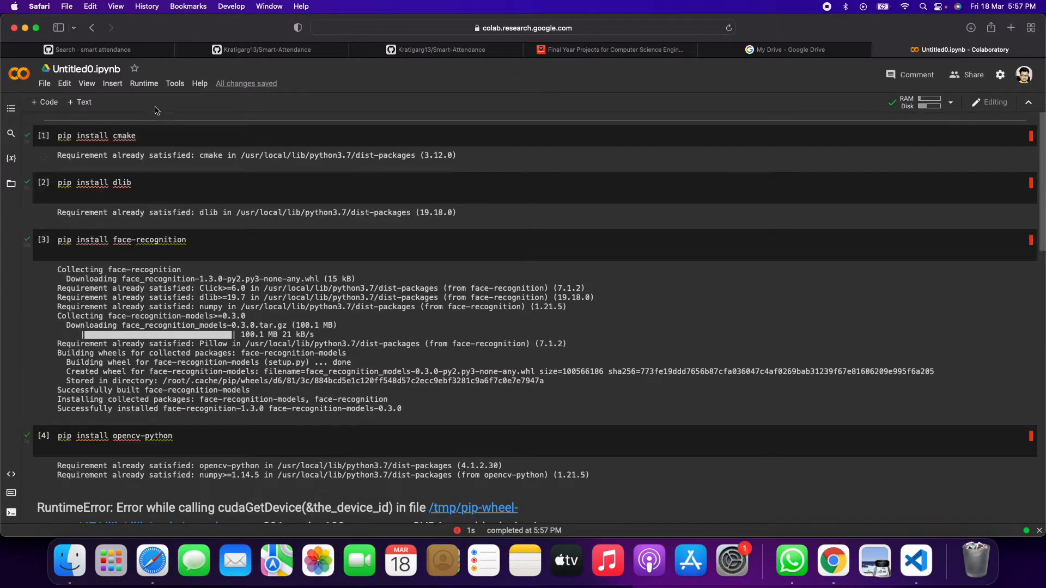
Change the runtime type's hardware accelerator from None to GPU and save it
click(144, 84)
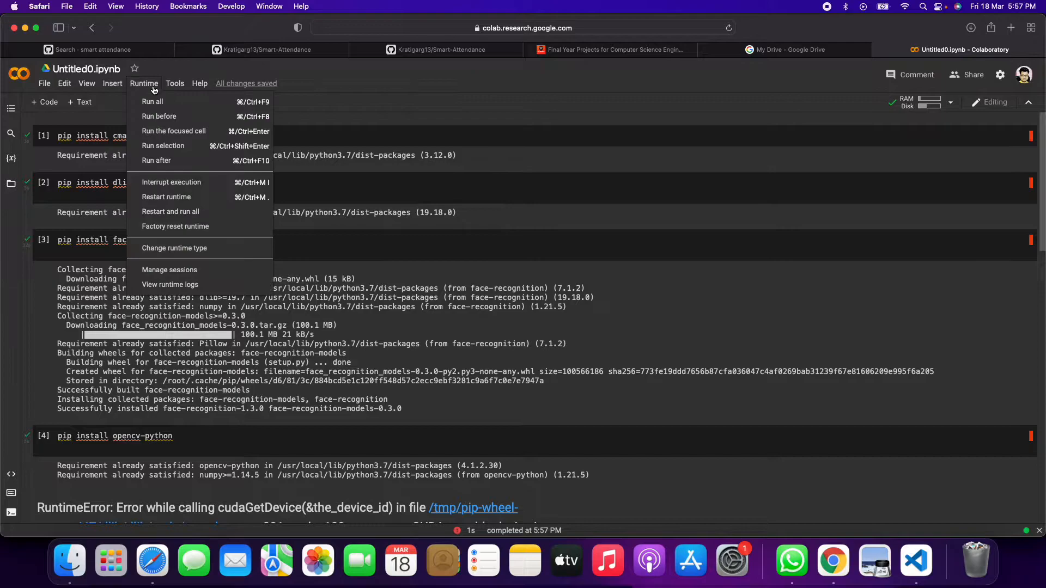
mouse_move(159, 116)
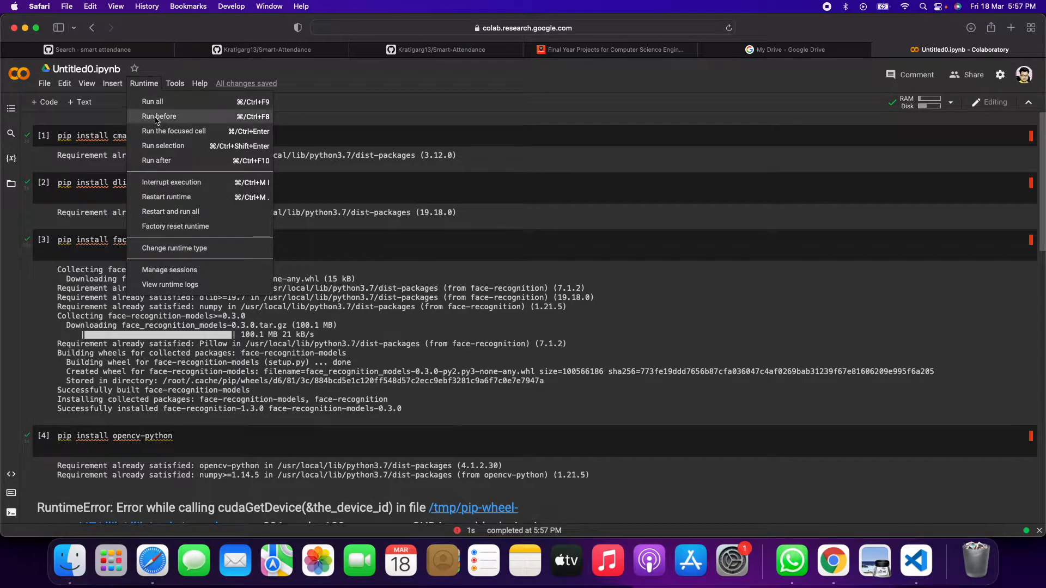
click(174, 247)
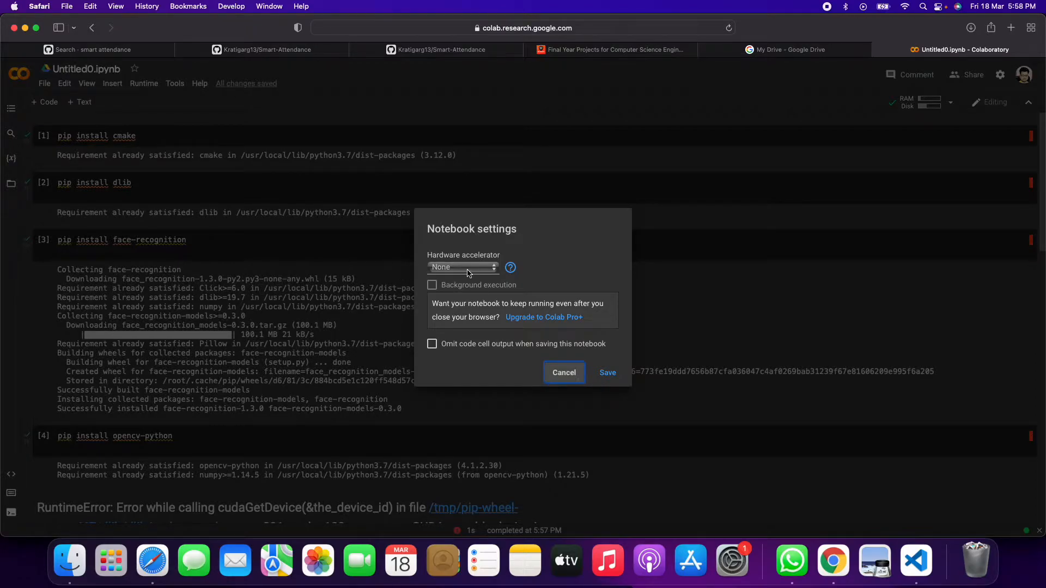
click(462, 267)
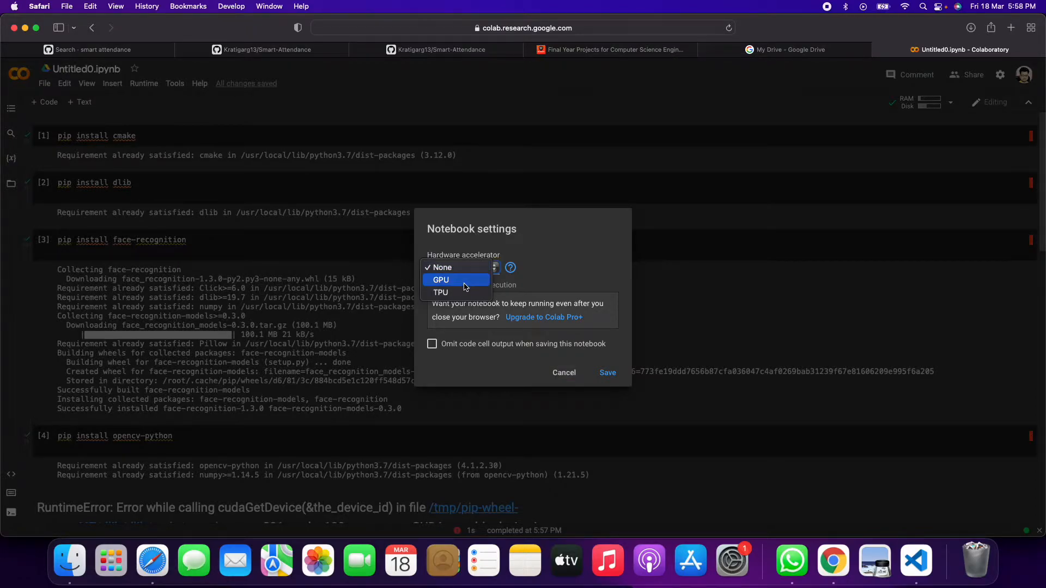
click(440, 280)
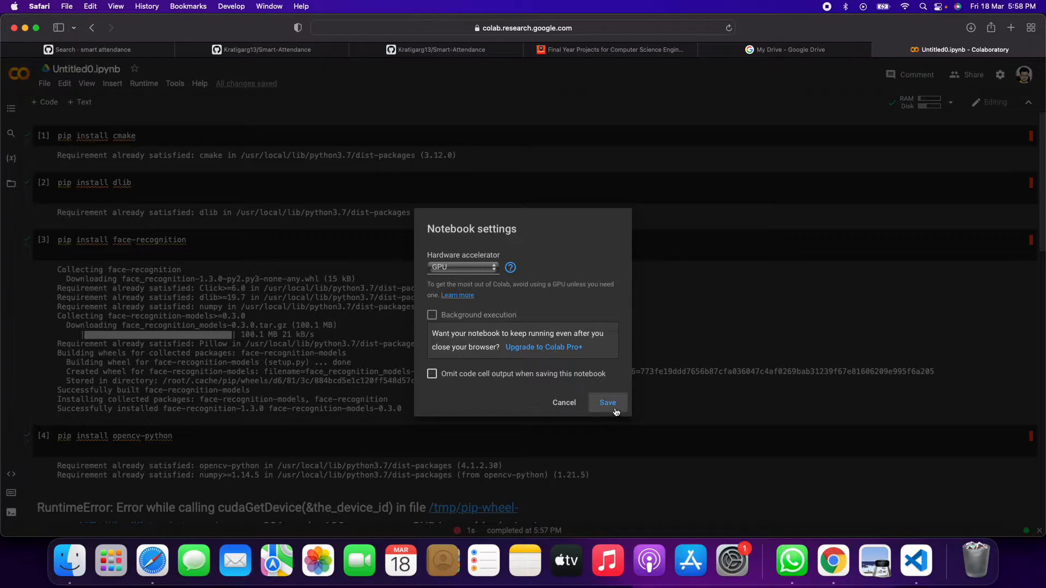
click(607, 402)
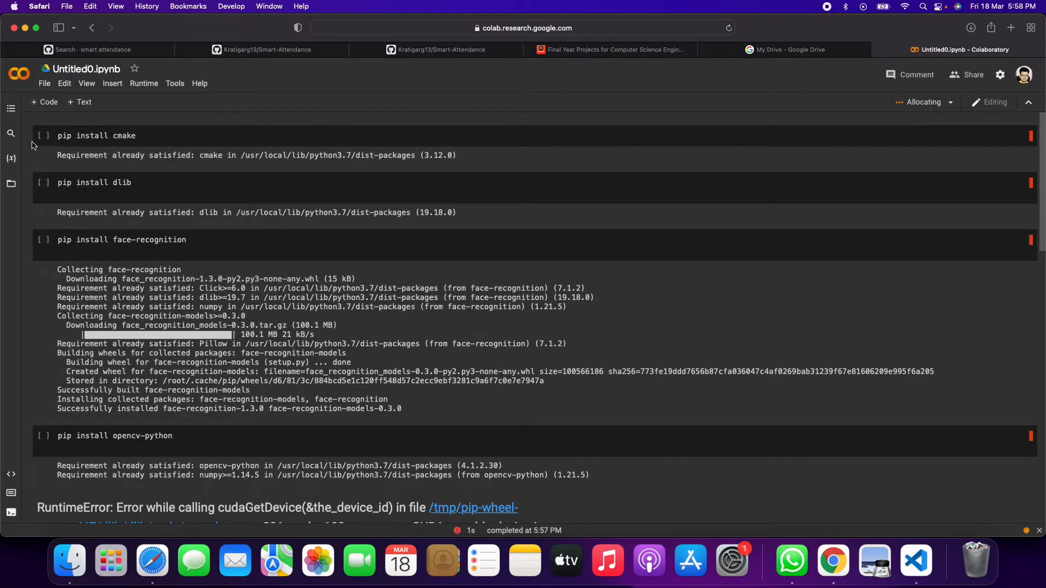
Rerun the cmake, dlib, face-recognition and opencv-python install cells on the GPU runtime
click(42, 136)
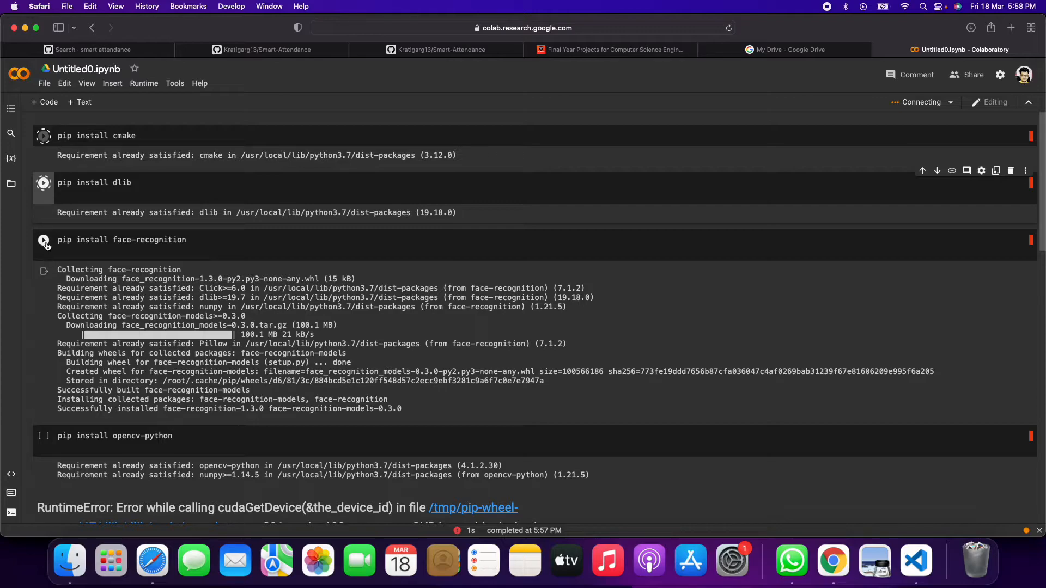
click(42, 436)
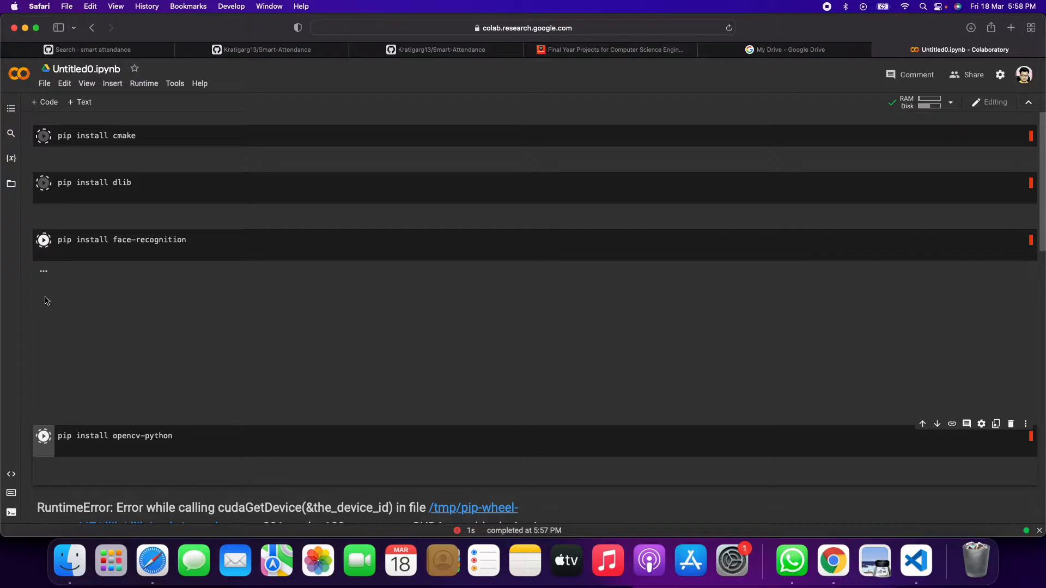
click(44, 135)
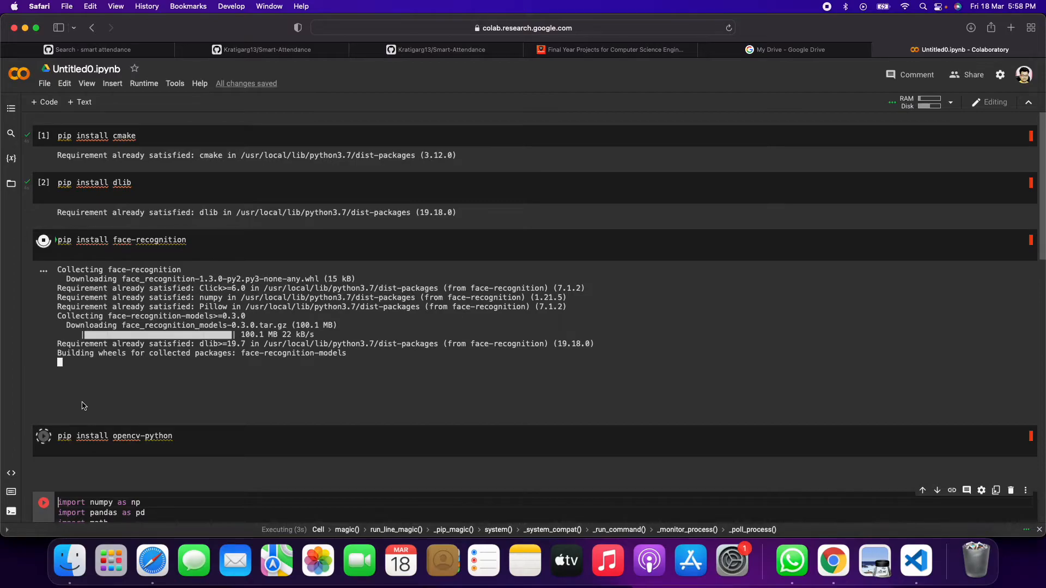
scroll(down, 3)
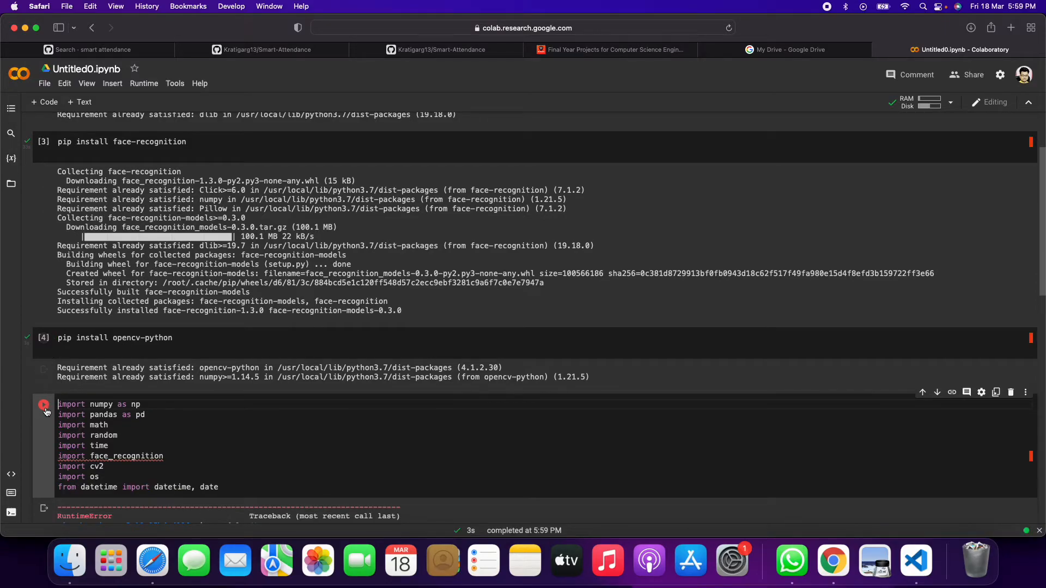
Run the imports cell and the standalone face_recognition cell cleanly on the GPU runtime
click(44, 405)
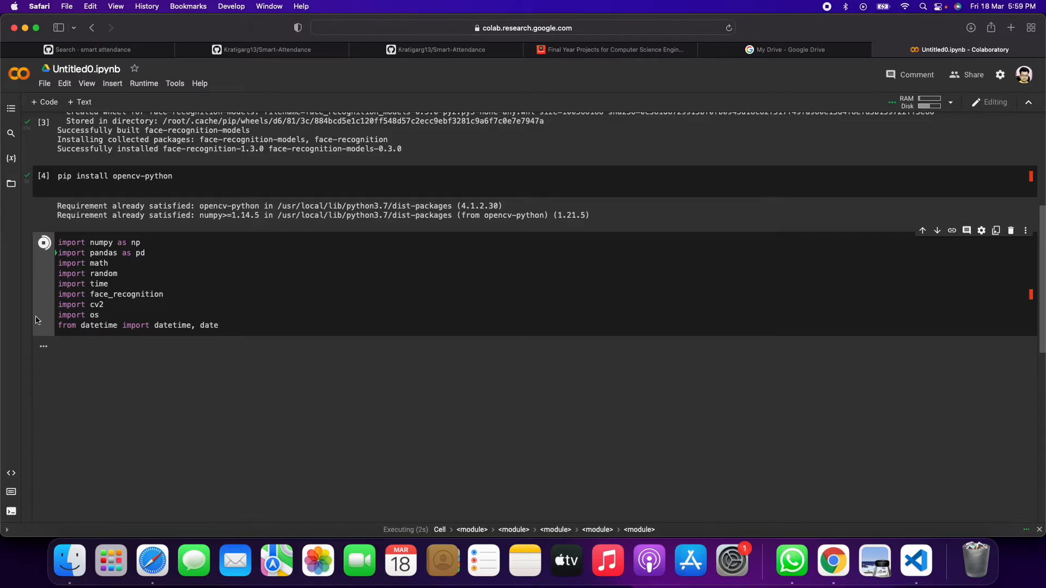
click(43, 204)
text(import face_recognition)
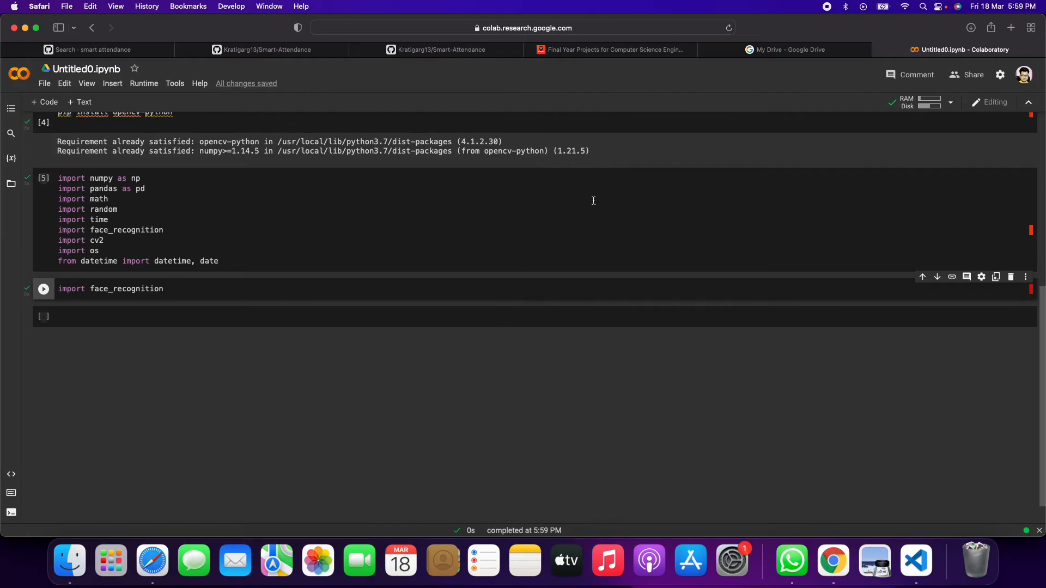
click(609, 49)
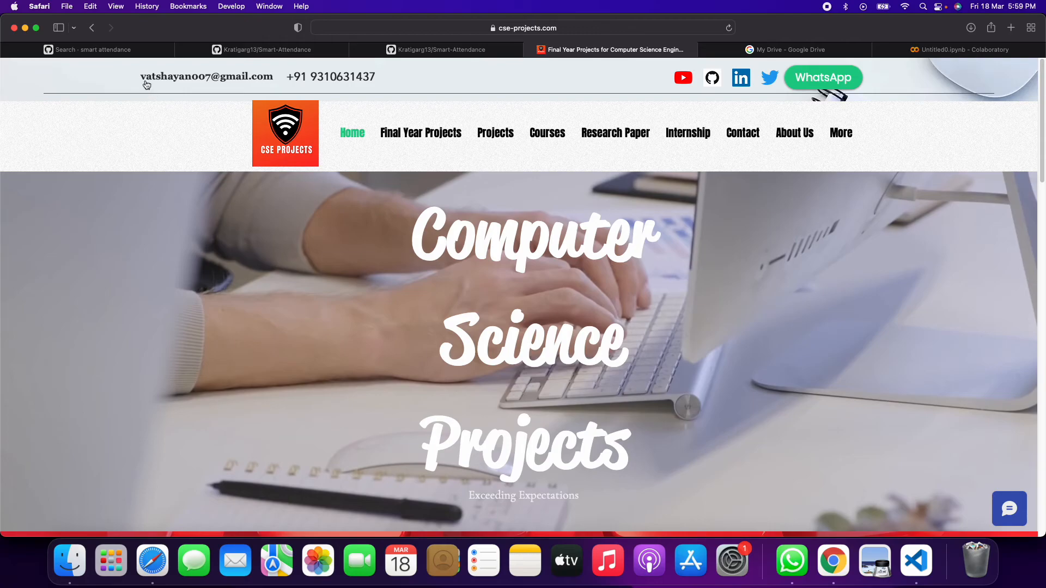
scroll(down, 3)
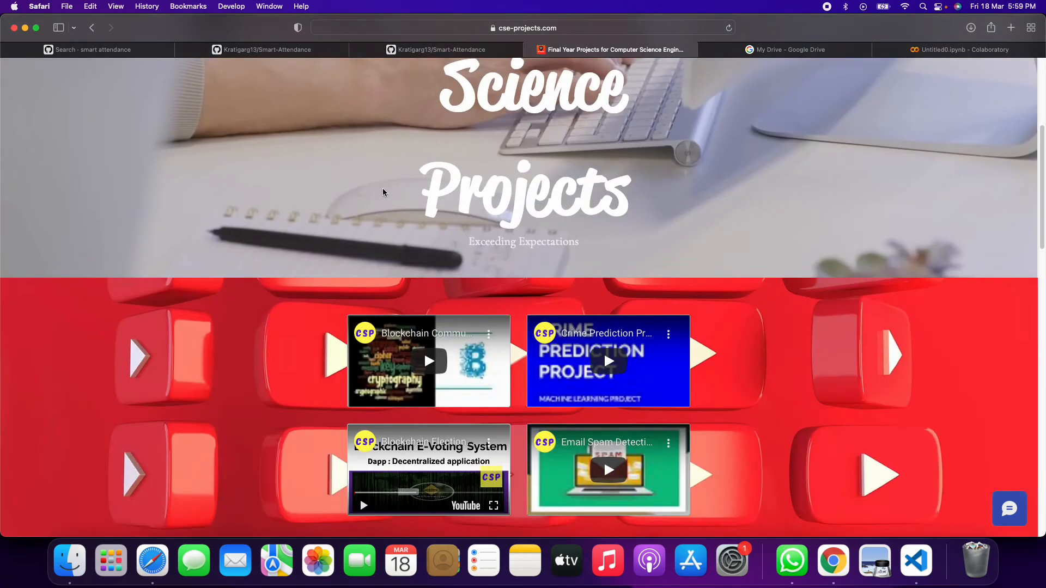
scroll(down, 3)
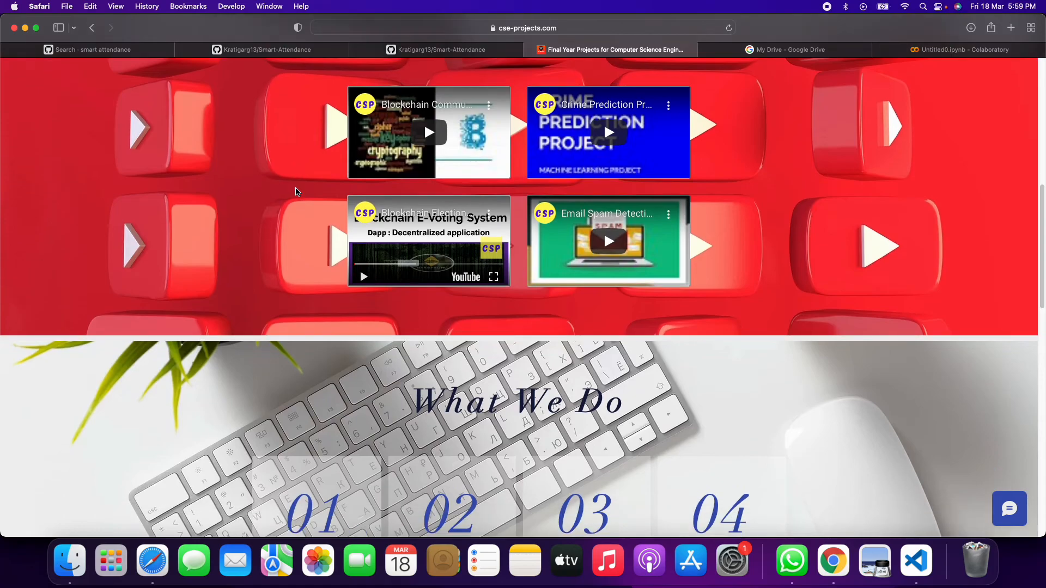
scroll(down, 3)
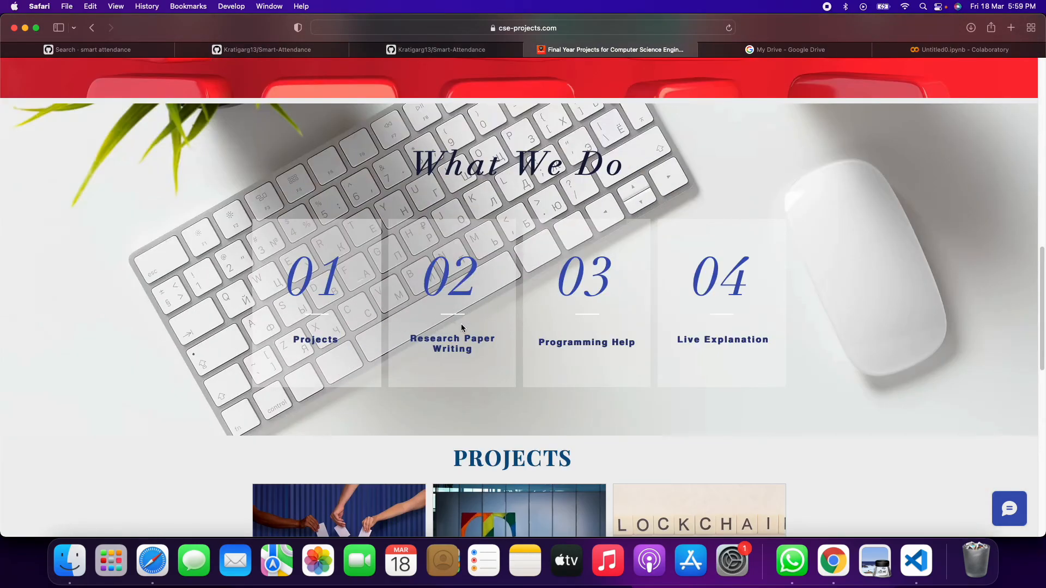
mouse_move(227, 454)
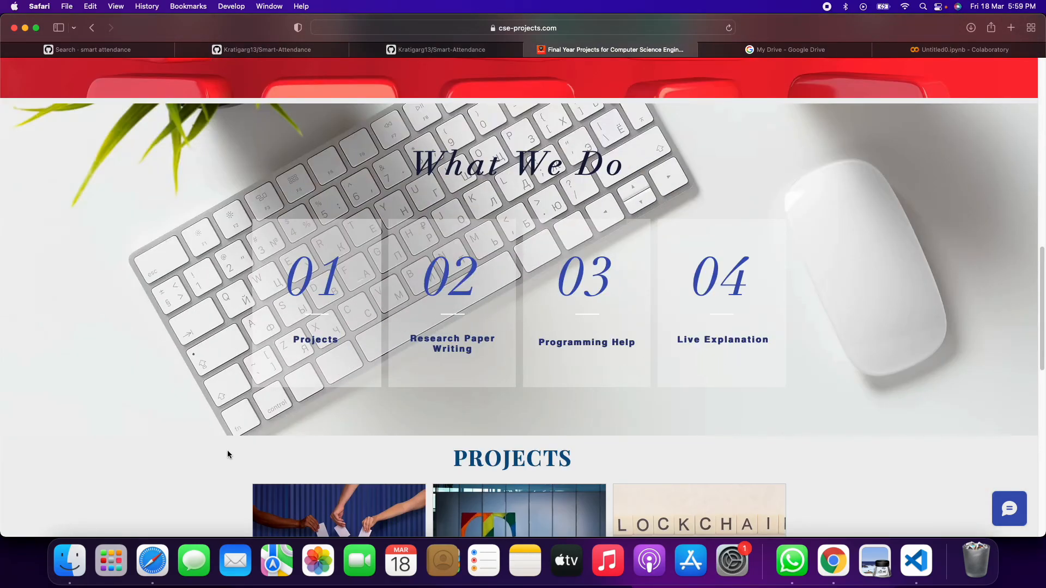
scroll(down, 3)
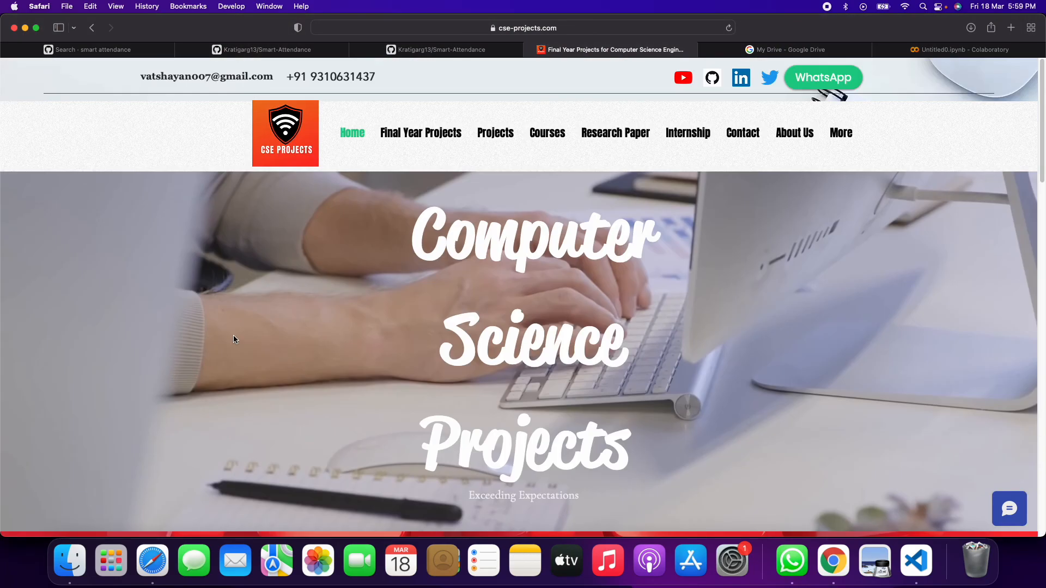
mouse_move(916, 77)
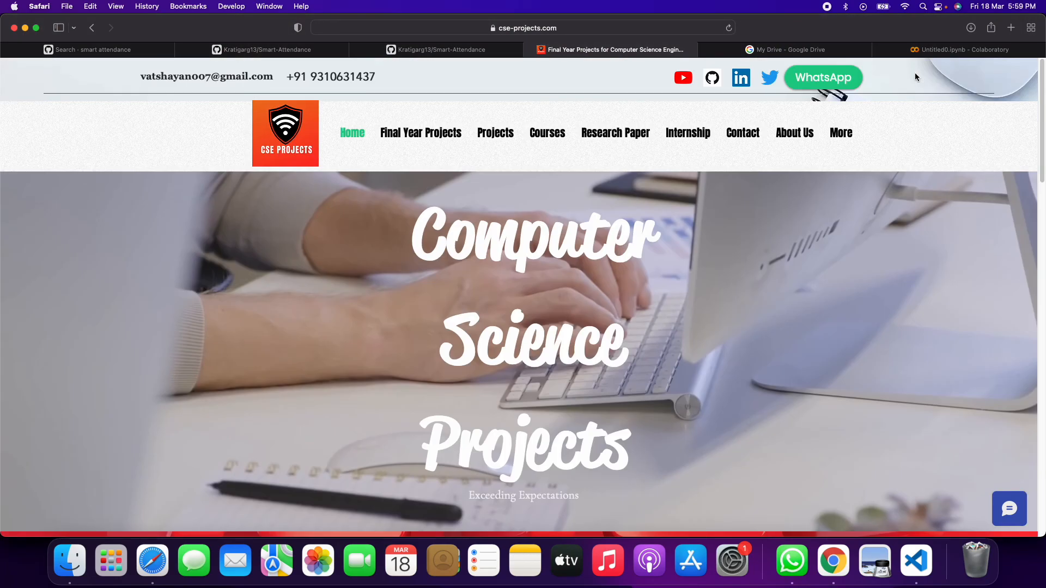